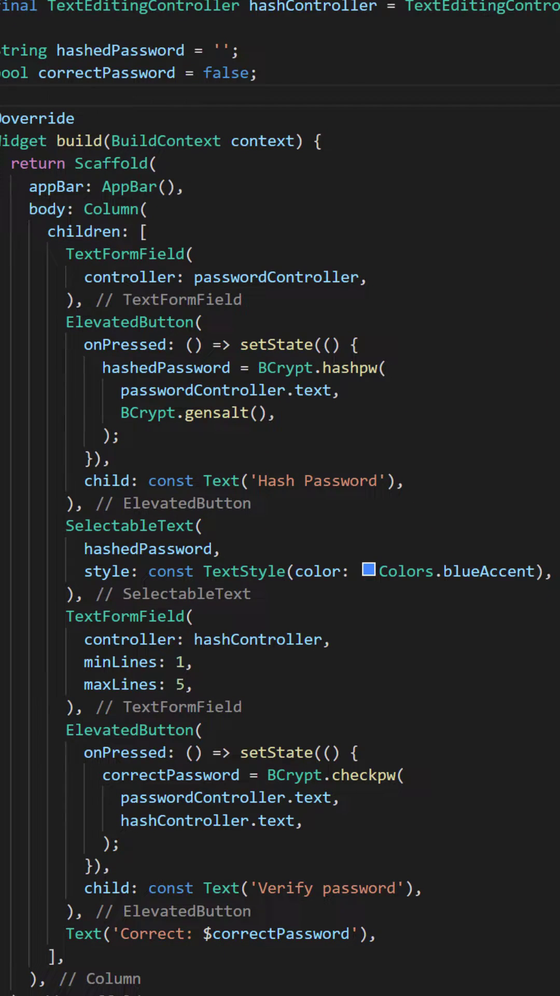
double_click(120, 50)
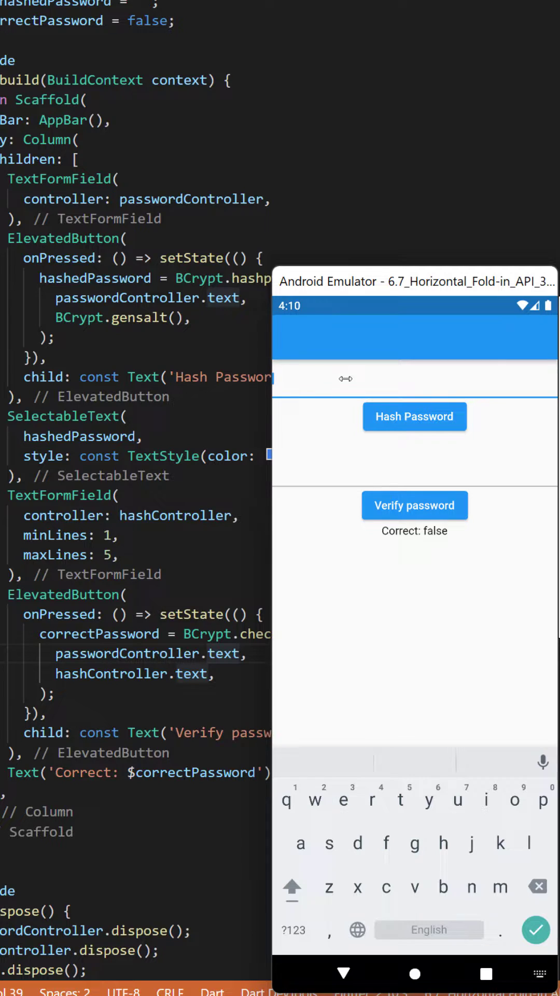
text(password)
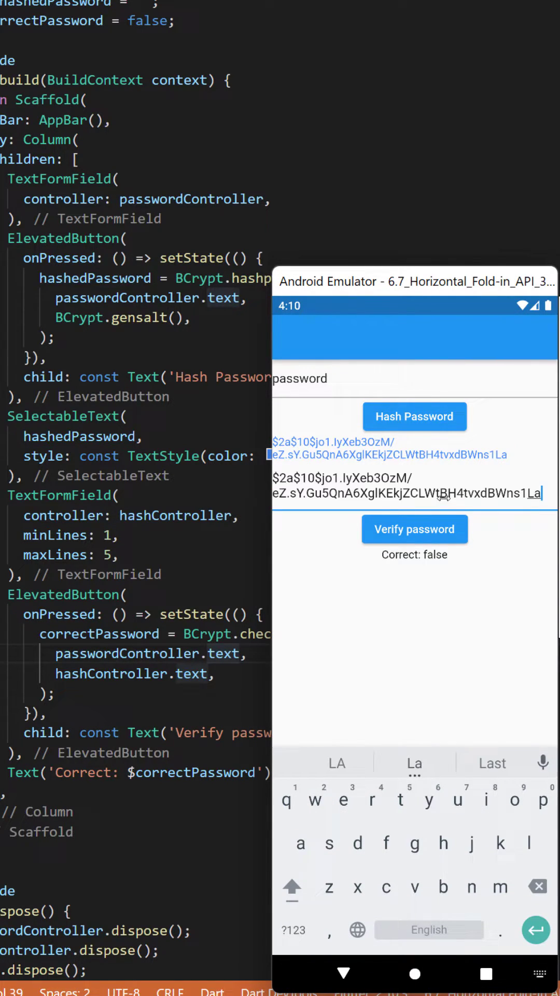
text(y)
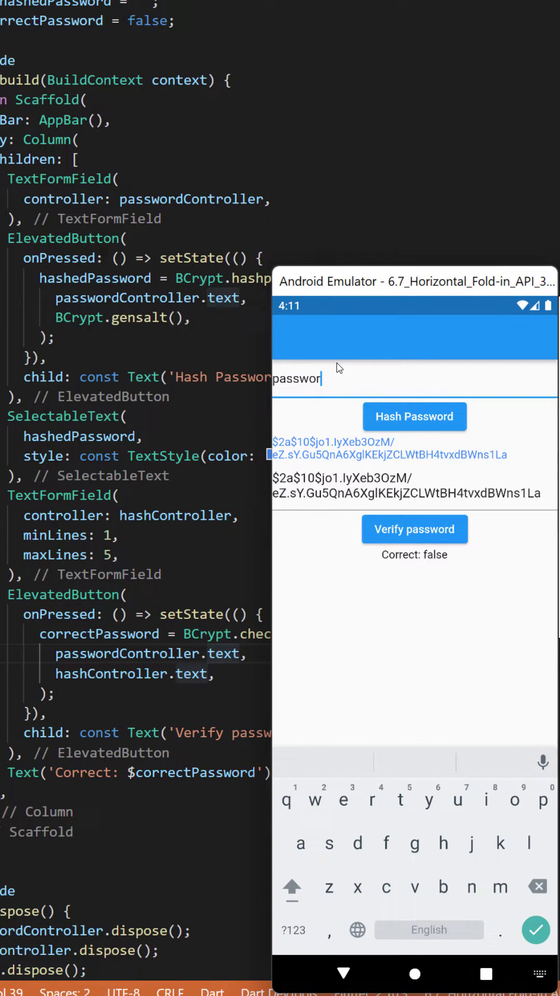
Verify the password against the hash to show 'Correct: true', then generate a fresh hash.
click(414, 528)
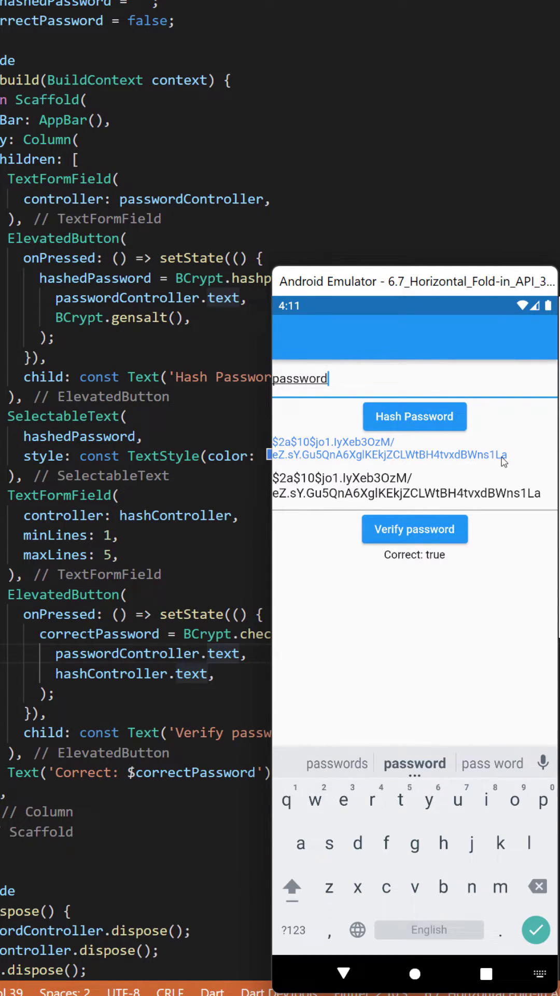
click(413, 485)
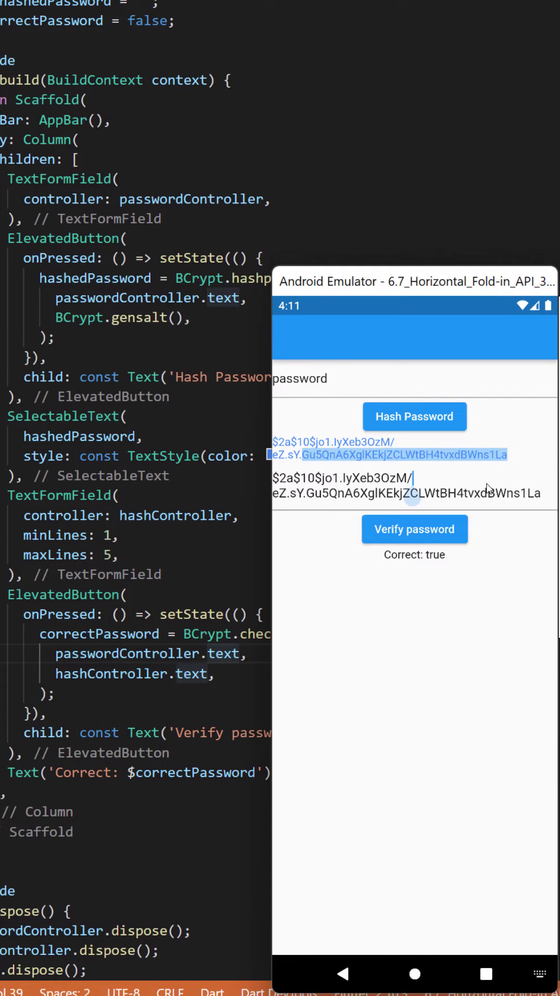
click(413, 417)
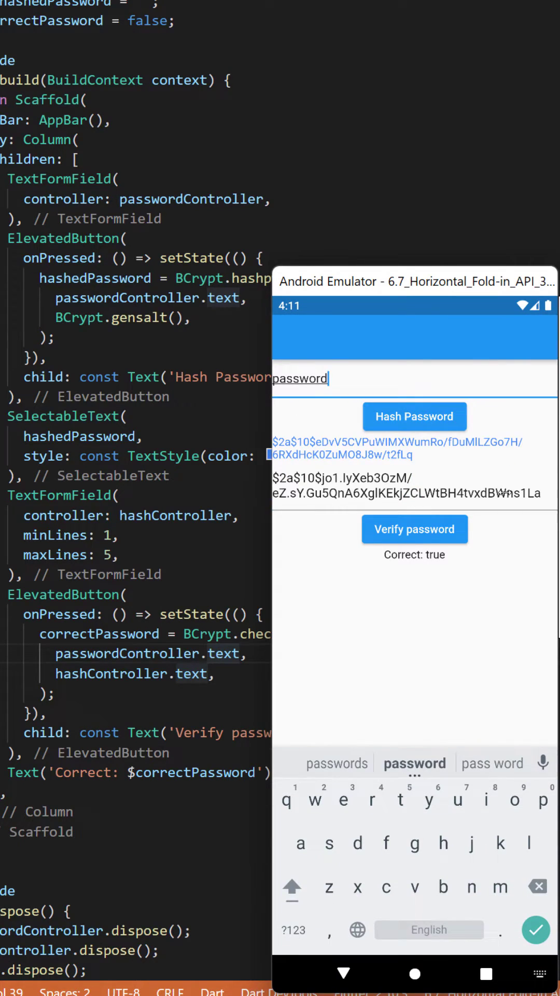